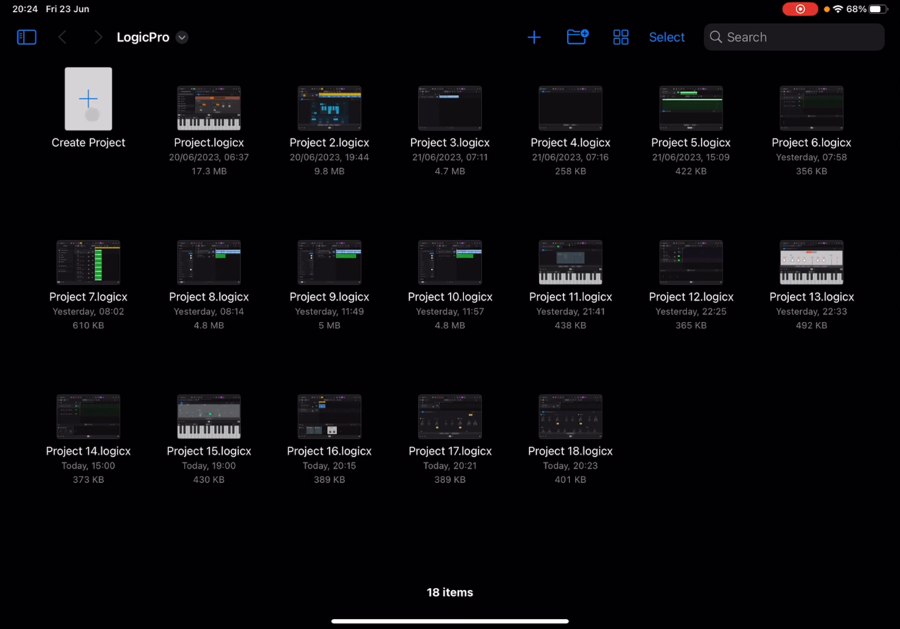
Step: Create Project 19 with a Deluxe Classic electric piano track and confirm MIDI inputs are enabled
left_click(87, 99)
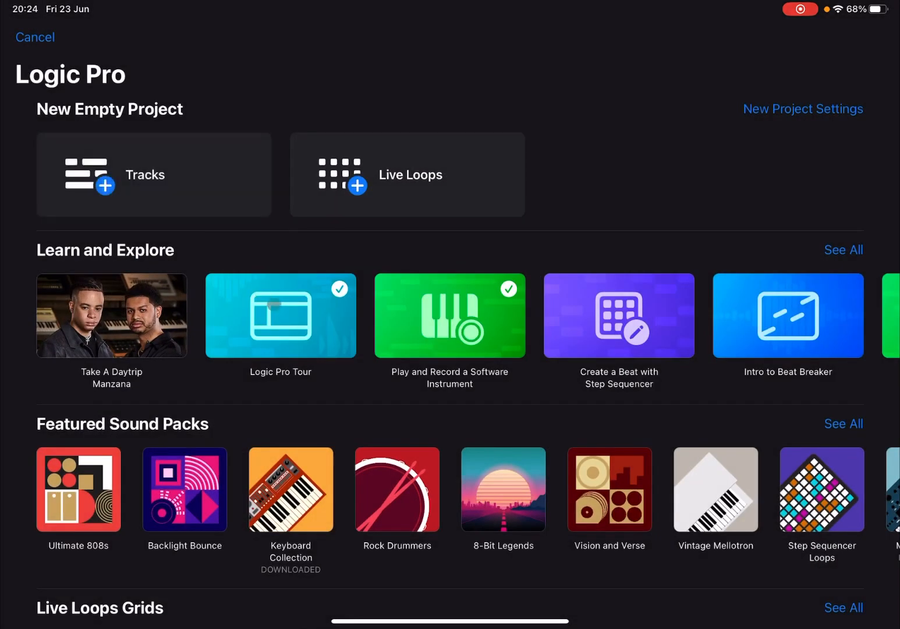
left_click(153, 174)
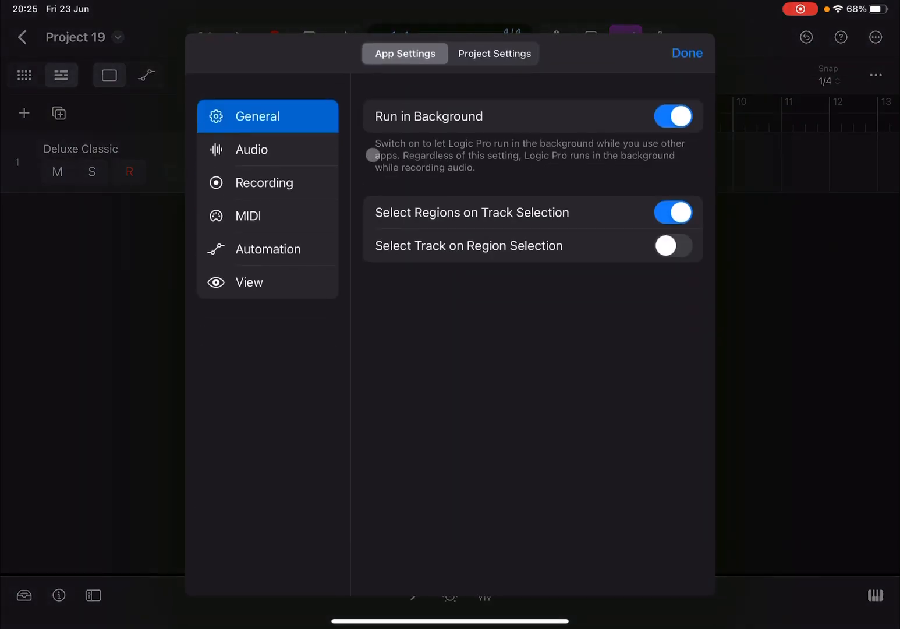
left_click(249, 215)
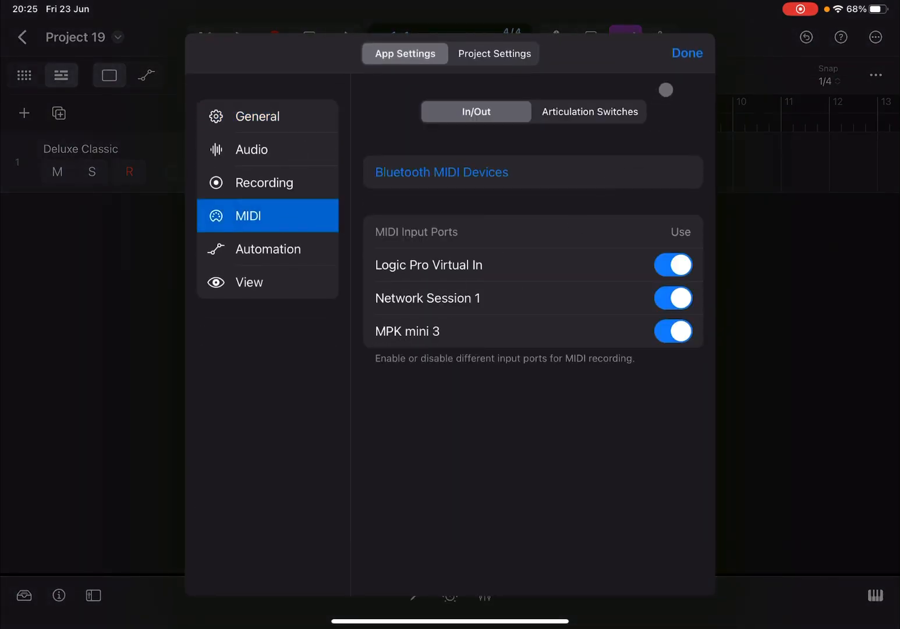
left_click(687, 52)
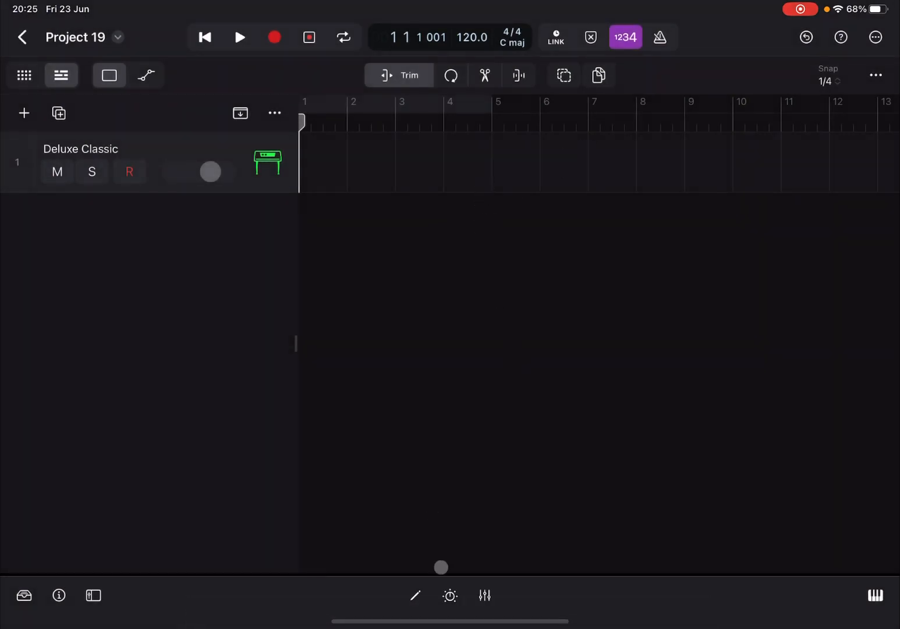
Step: Open the Vintage Electric Piano plugin controls for the Deluxe Classic track
left_click(450, 595)
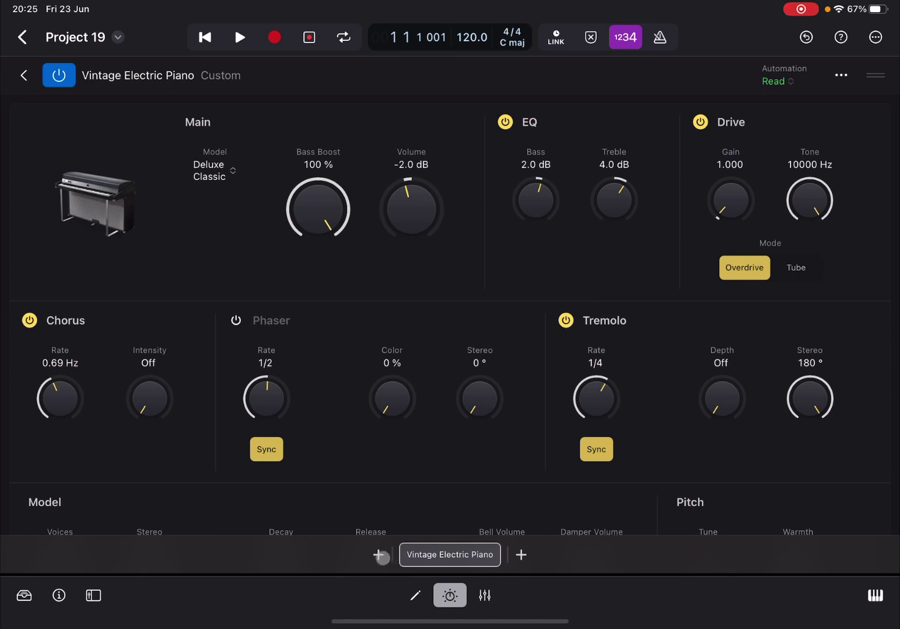
Step: Insert a Modifier before Vintage Electric Piano with Input Event 70 Sound Variation
left_click(382, 554)
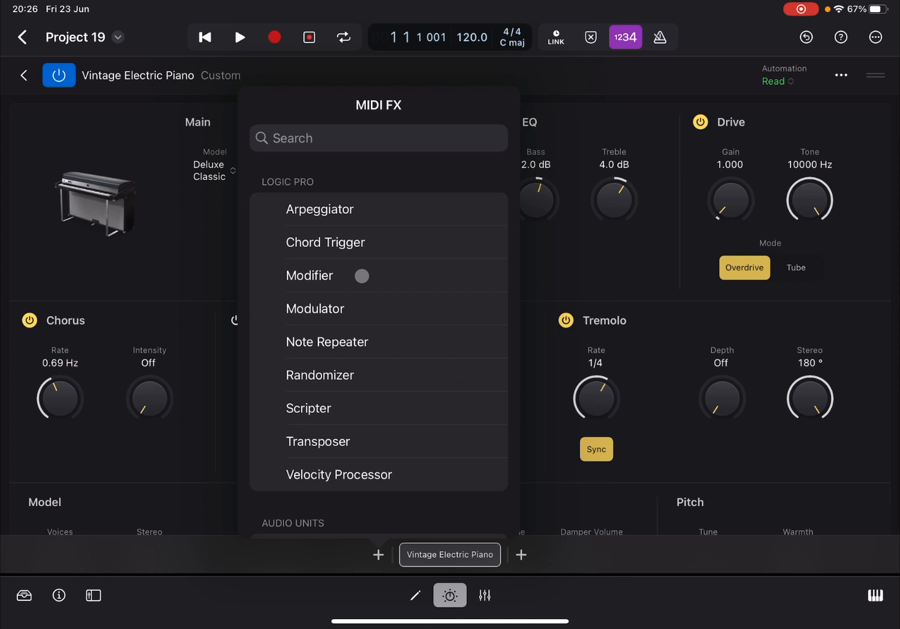
left_click(309, 275)
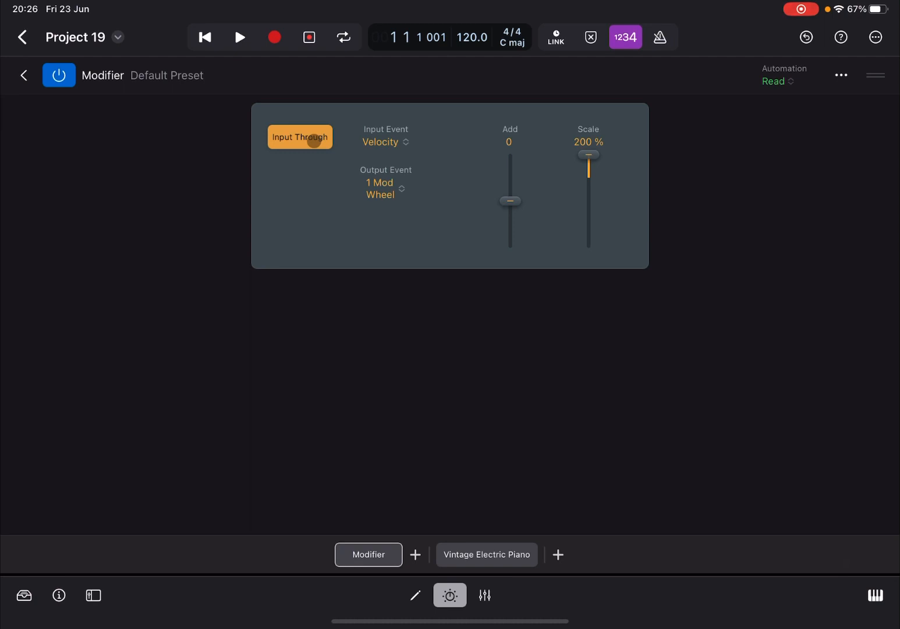
mouse_move(403, 161)
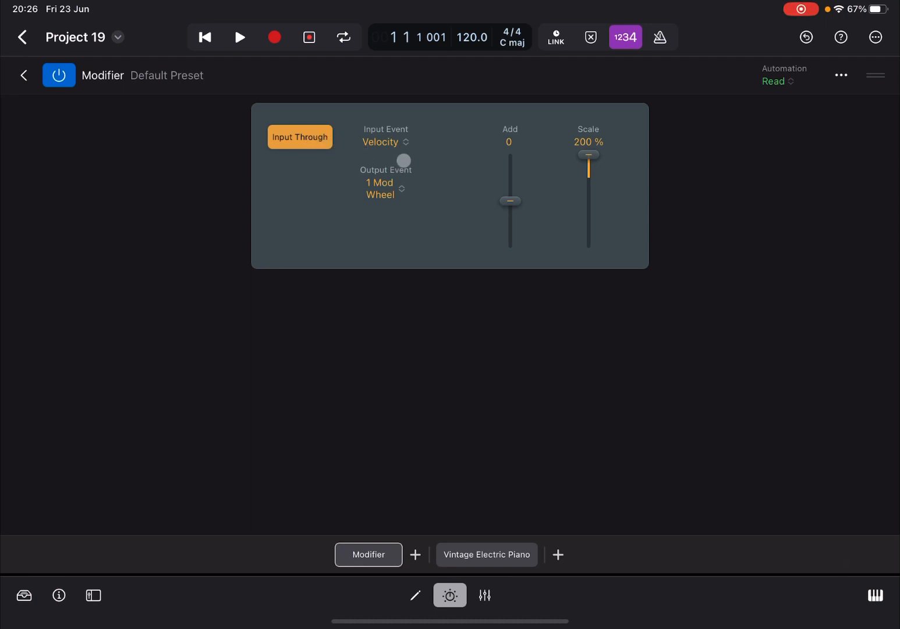
left_click(379, 142)
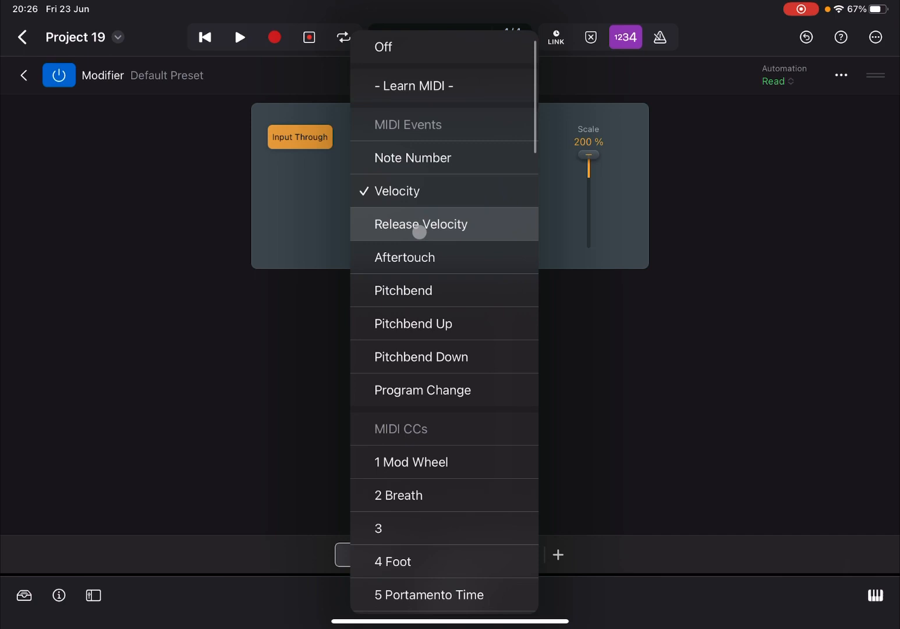
mouse_move(428, 257)
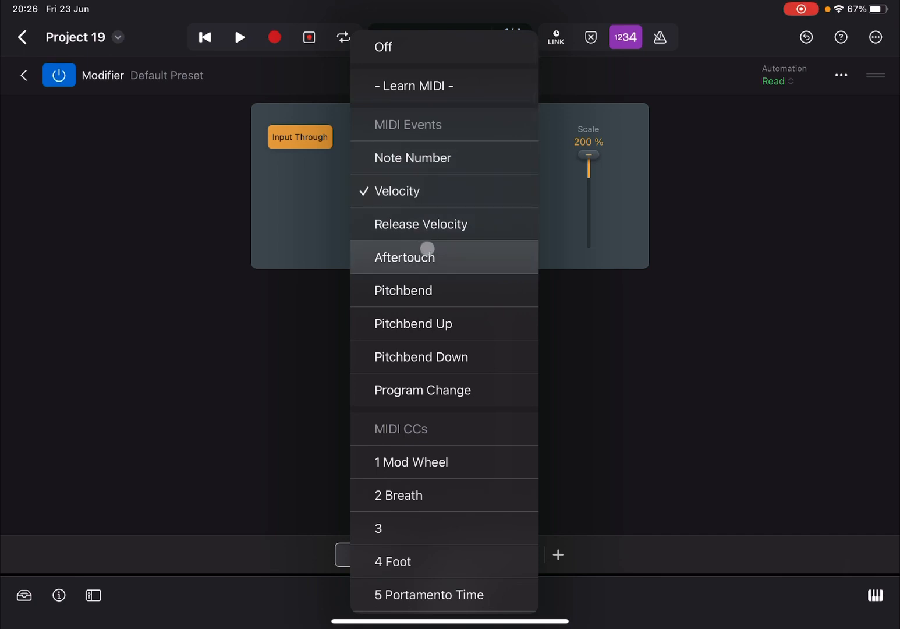
mouse_move(457, 86)
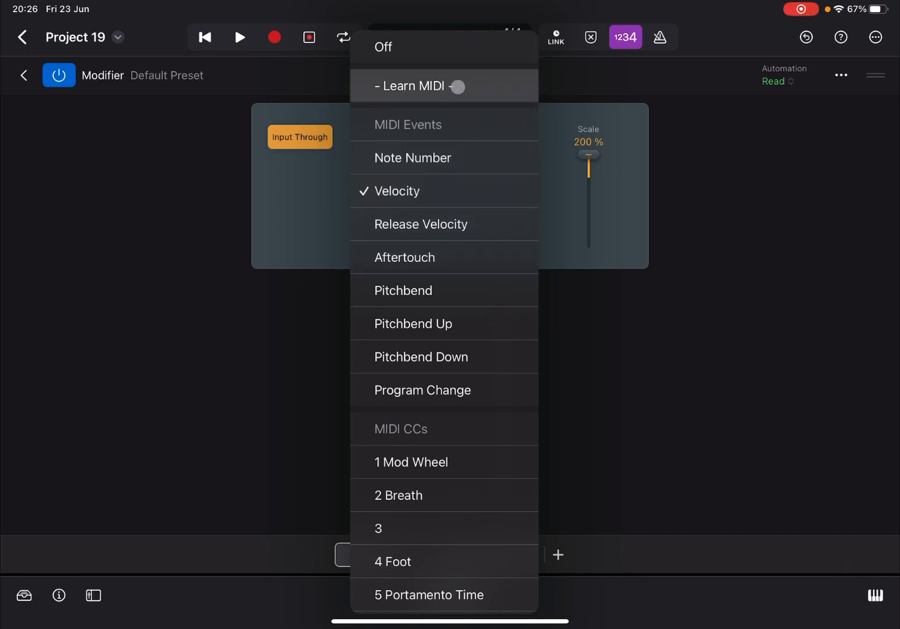
scroll("down", 3)
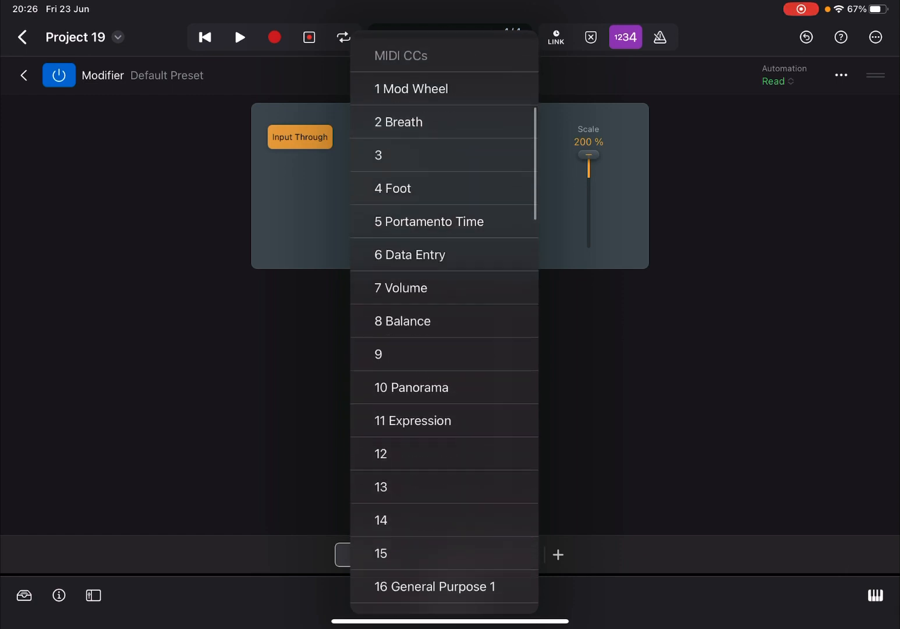
scroll("down", 3)
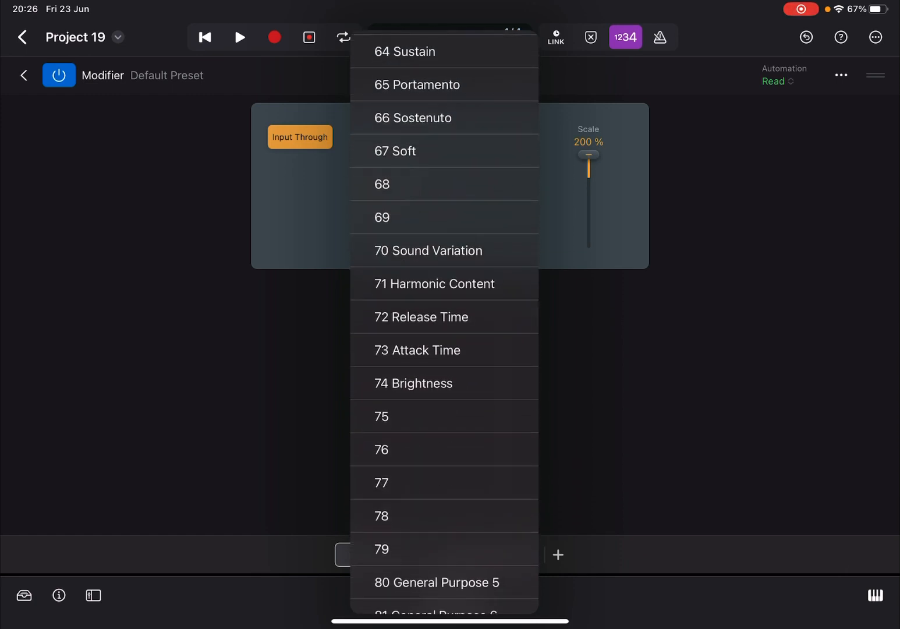
left_click(428, 250)
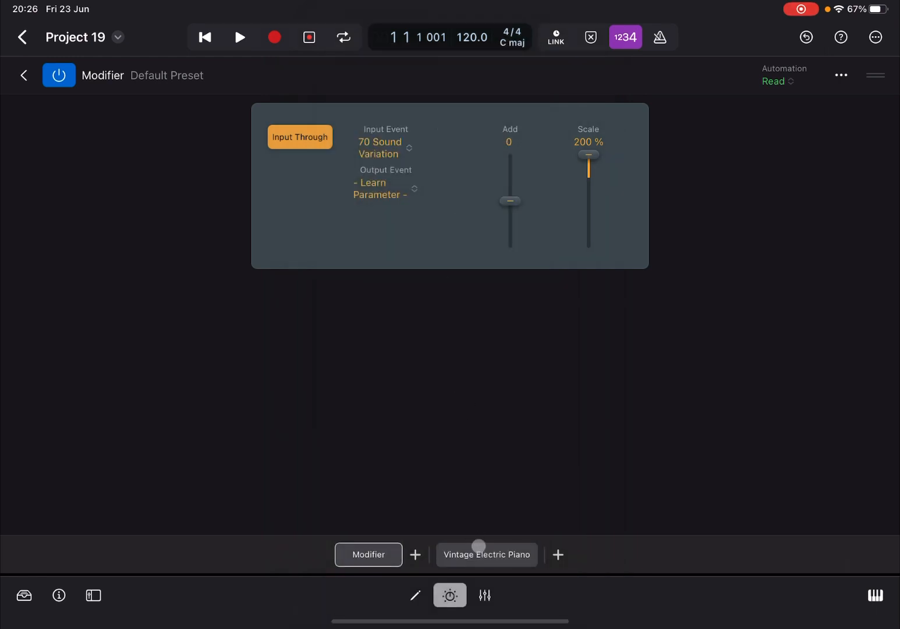
Step: Learn Tremolo Rate as the first Modifier's target, with Scale at 100%
left_click(486, 553)
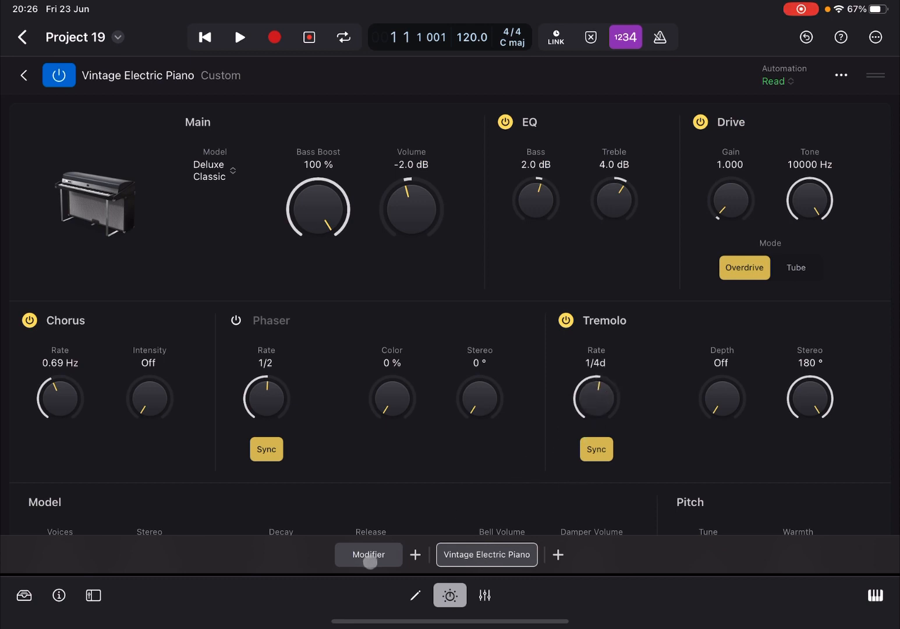
left_click(368, 554)
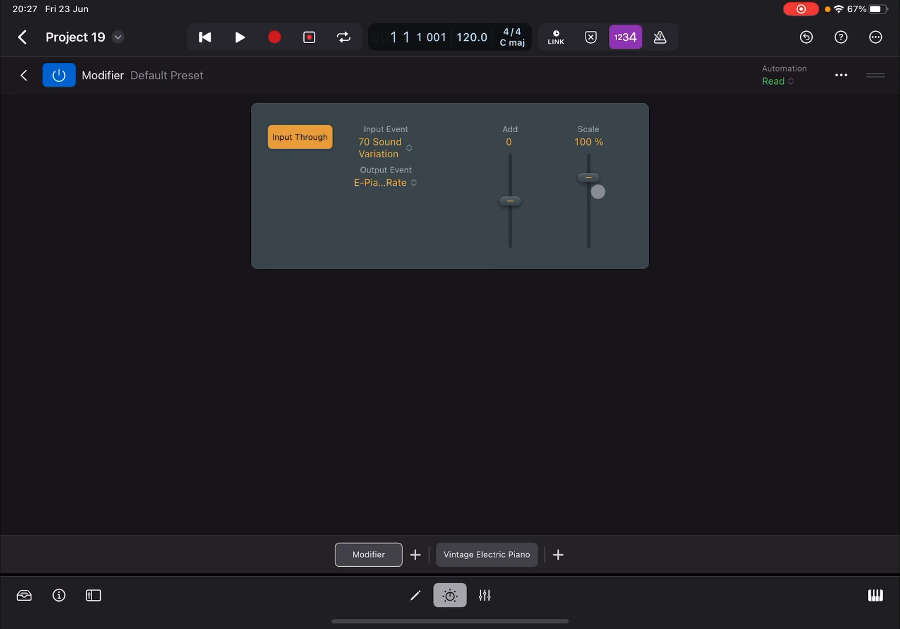
left_click(485, 553)
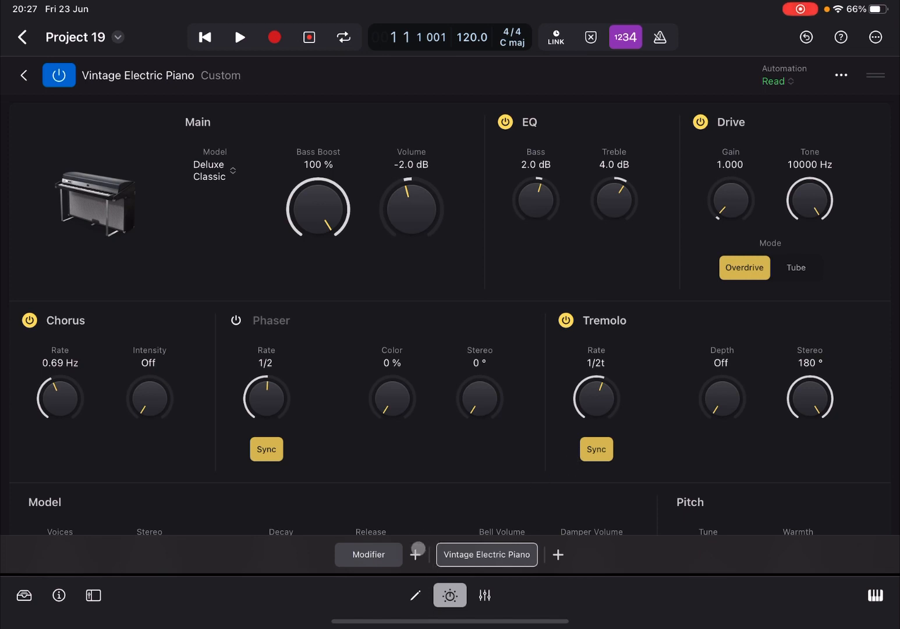
Step: Add a second Modifier with Input Event 71 Harmonic Content and Output Event Learn Parameter
left_click(416, 553)
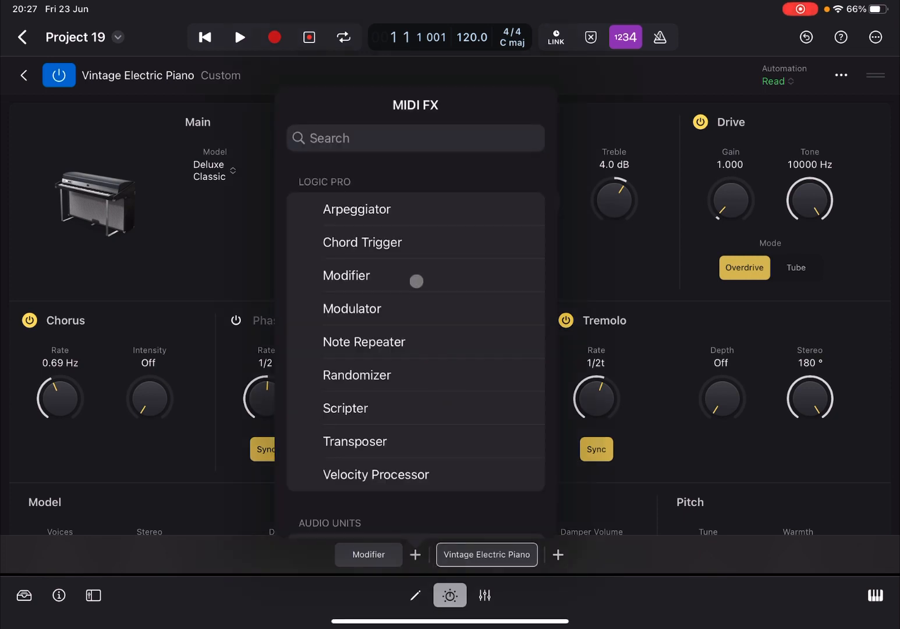
left_click(347, 275)
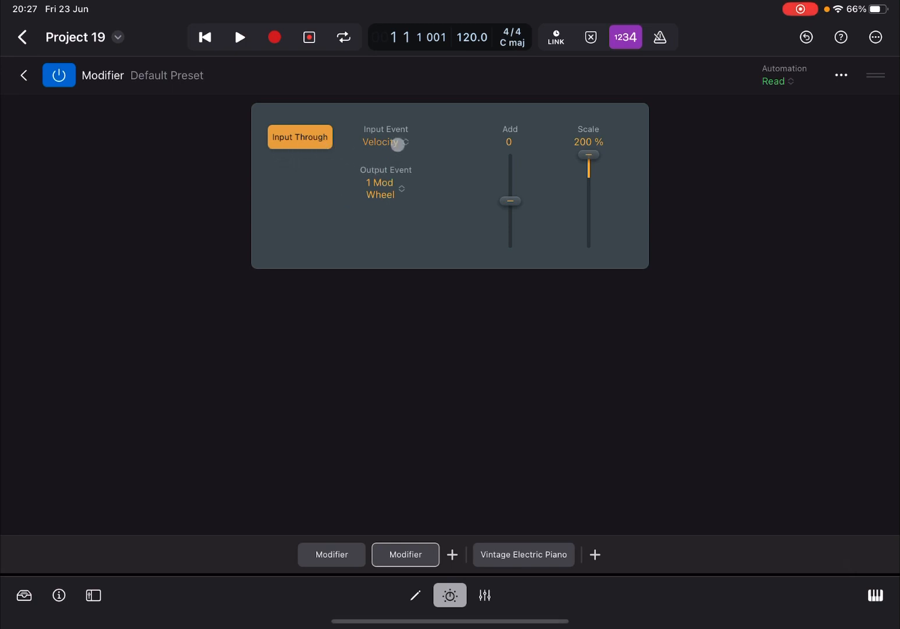
left_click(385, 189)
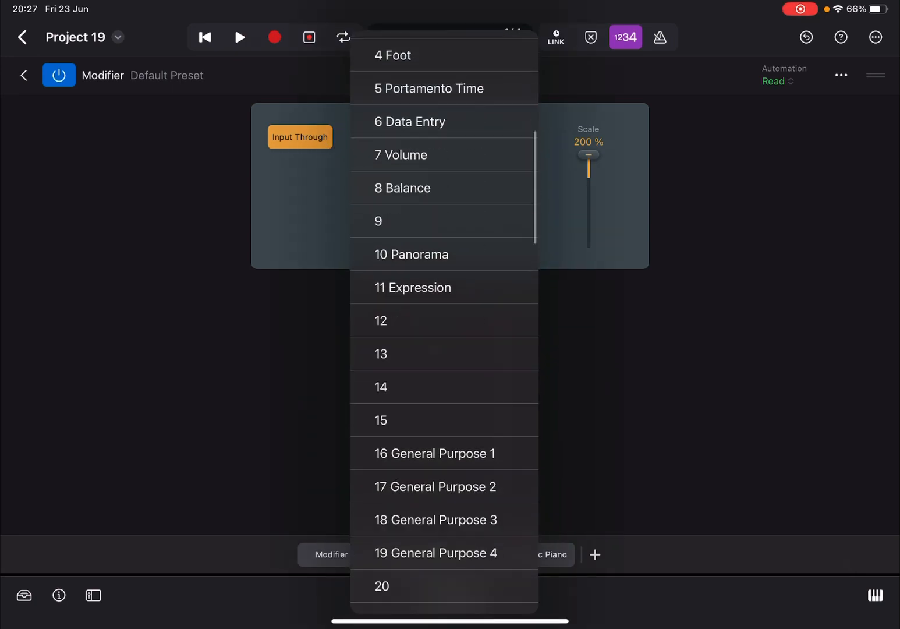
scroll("down", 3)
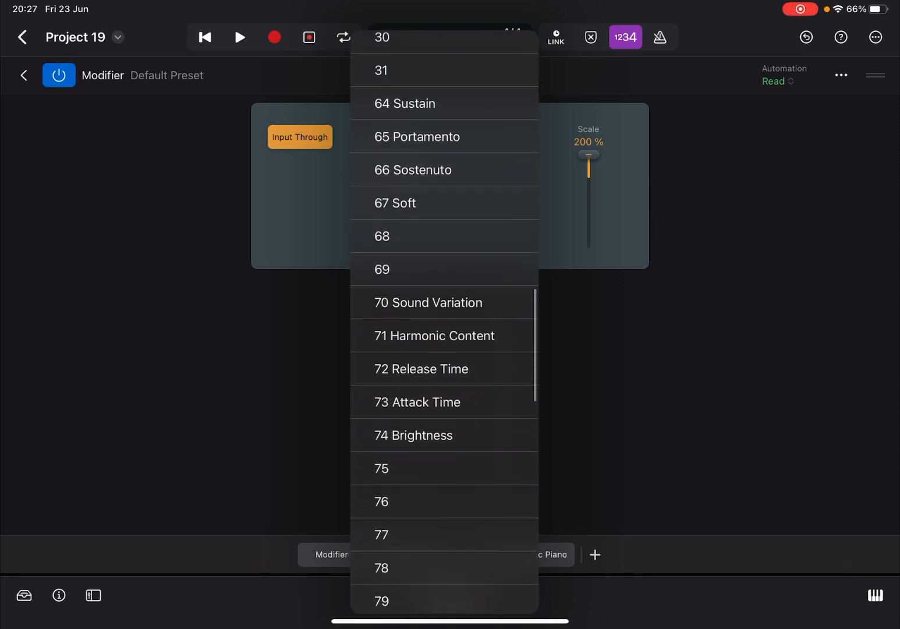
left_click(435, 335)
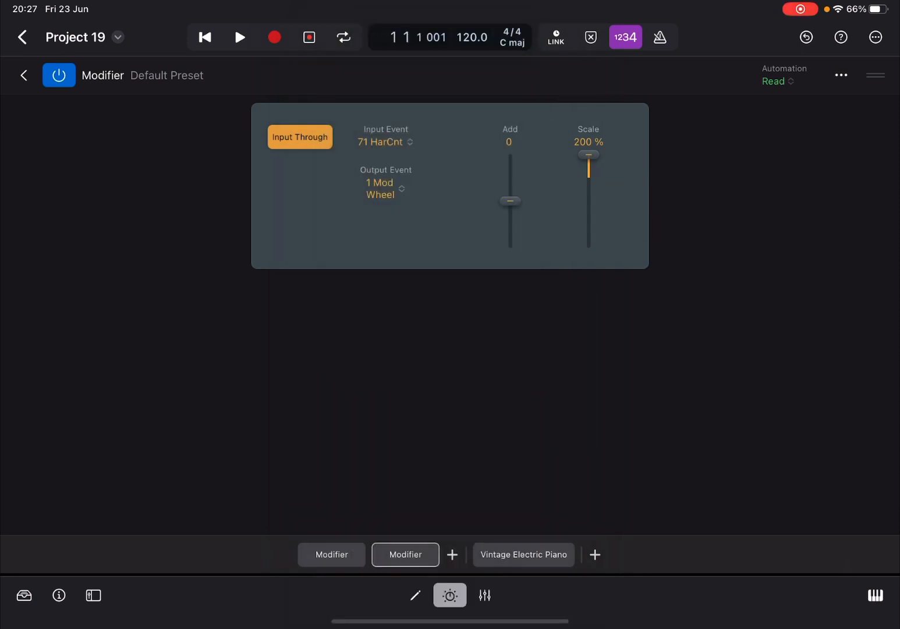
left_click(386, 188)
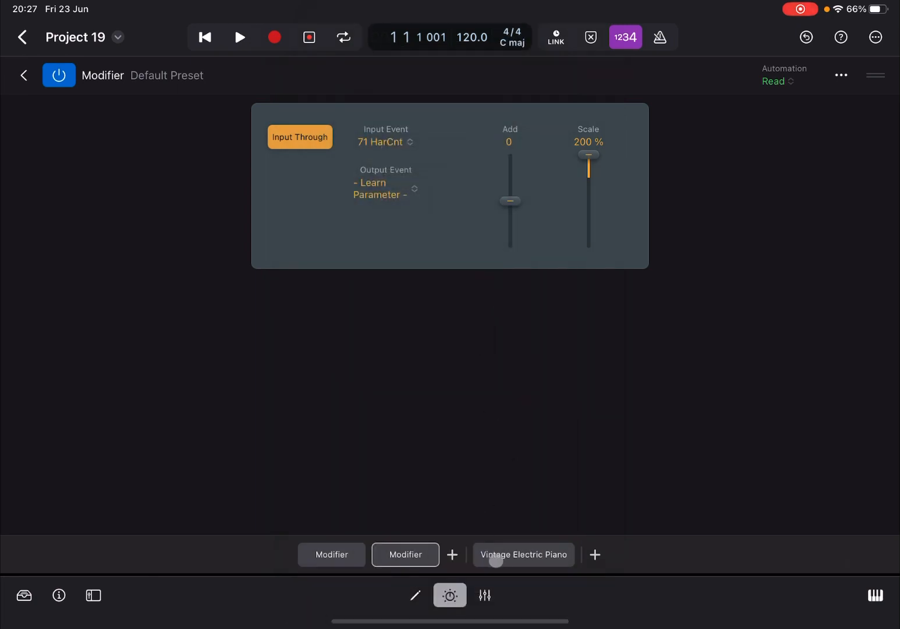
Step: Learn Tremolo Depth as the second Modifier's target, with Scale at 100%
left_click(523, 554)
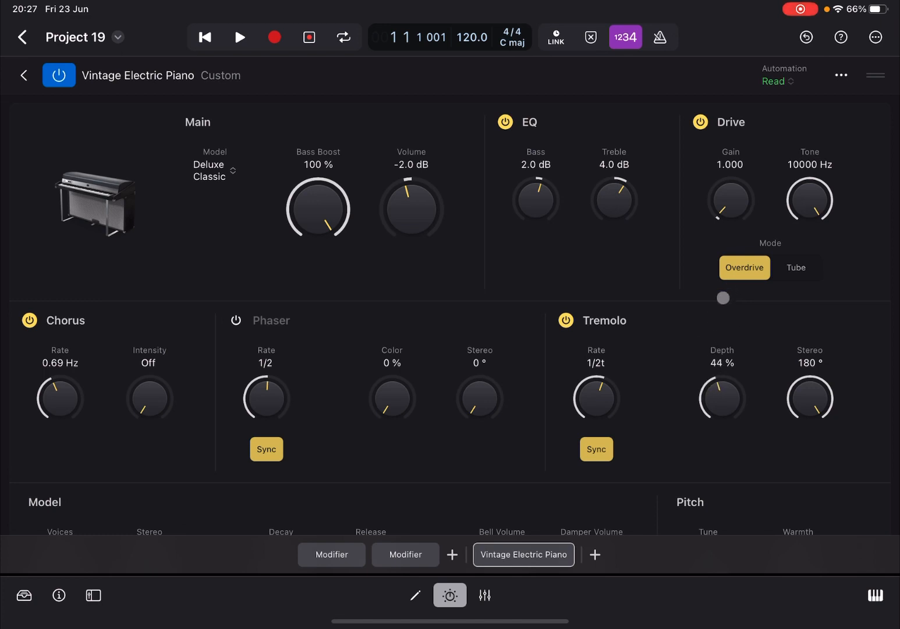
left_click(405, 554)
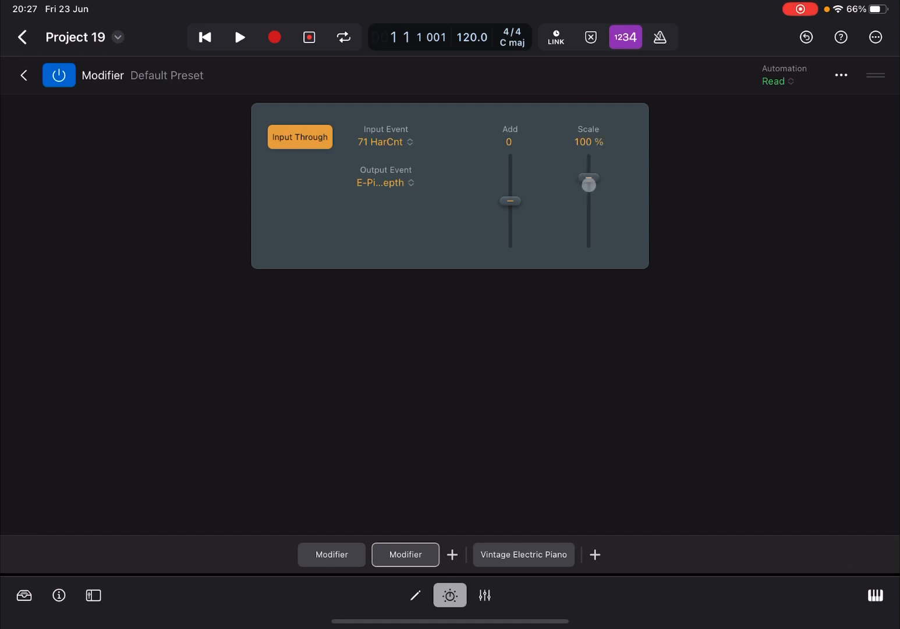
left_click(523, 554)
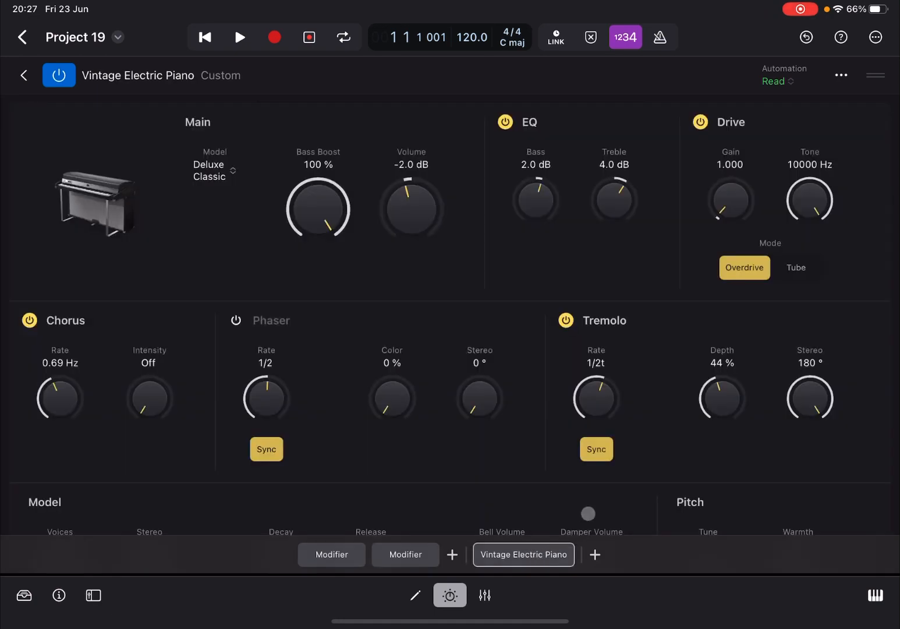